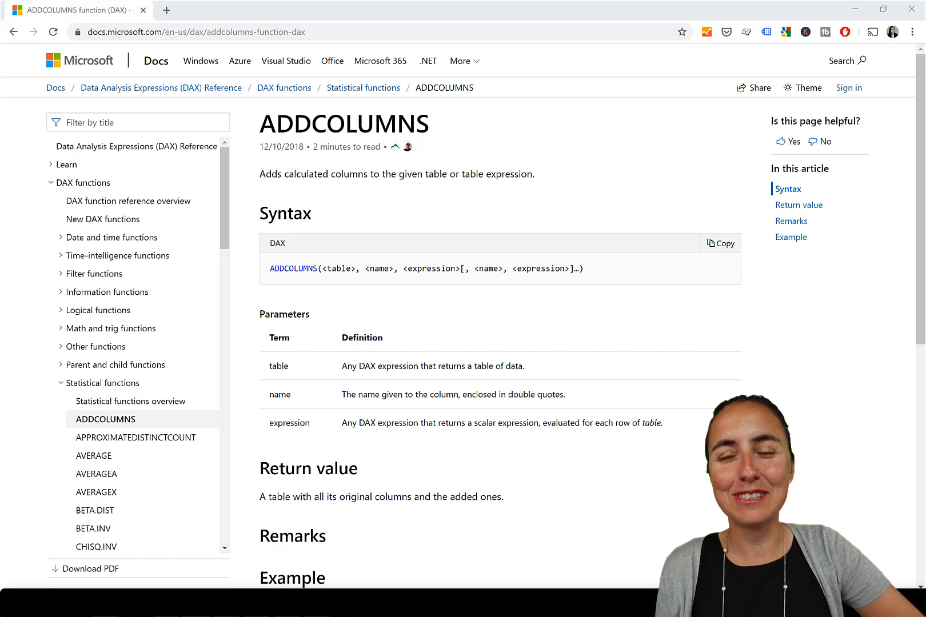
{"action": "mouse_move", "coordinate": [474, 278]}
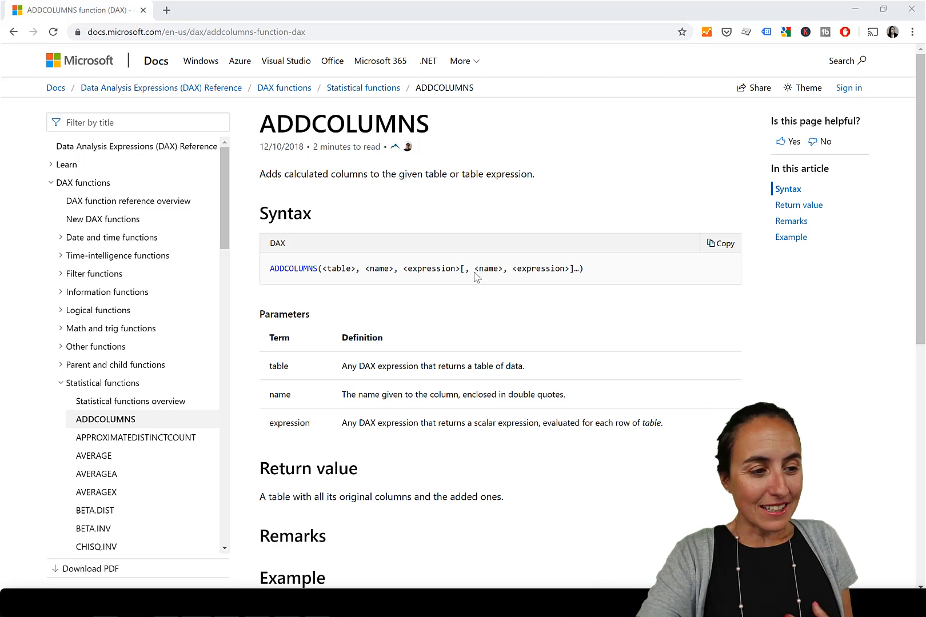
Step: Review the ADDCOLUMNS syntax, then show Annual XIRR's formula over Project A Cashflow and Period
{"action": "left_click_drag", "start_coordinate": [260, 174], "coordinate": [319, 213]}
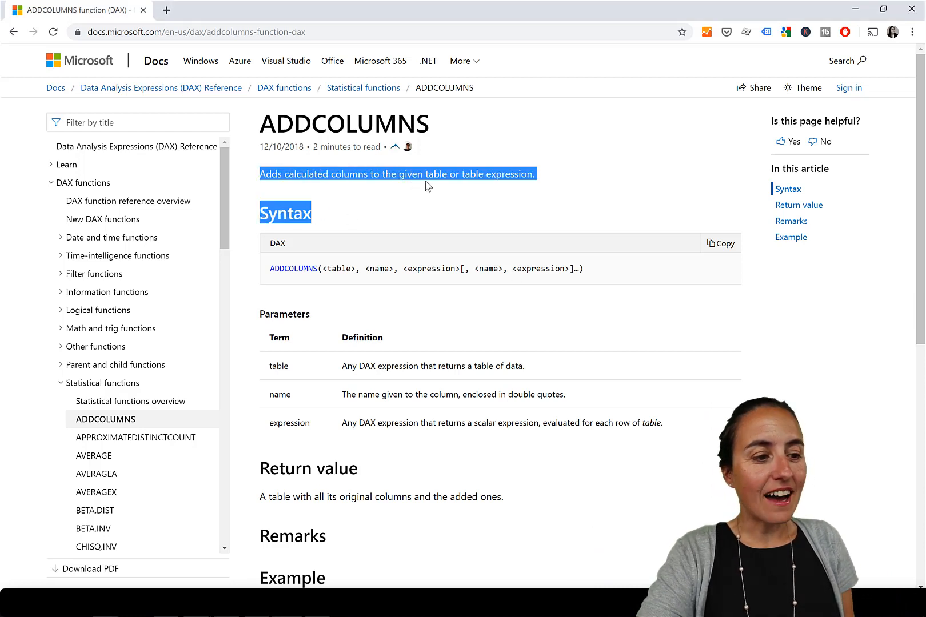
{"action": "left_click", "coordinate": [430, 185]}
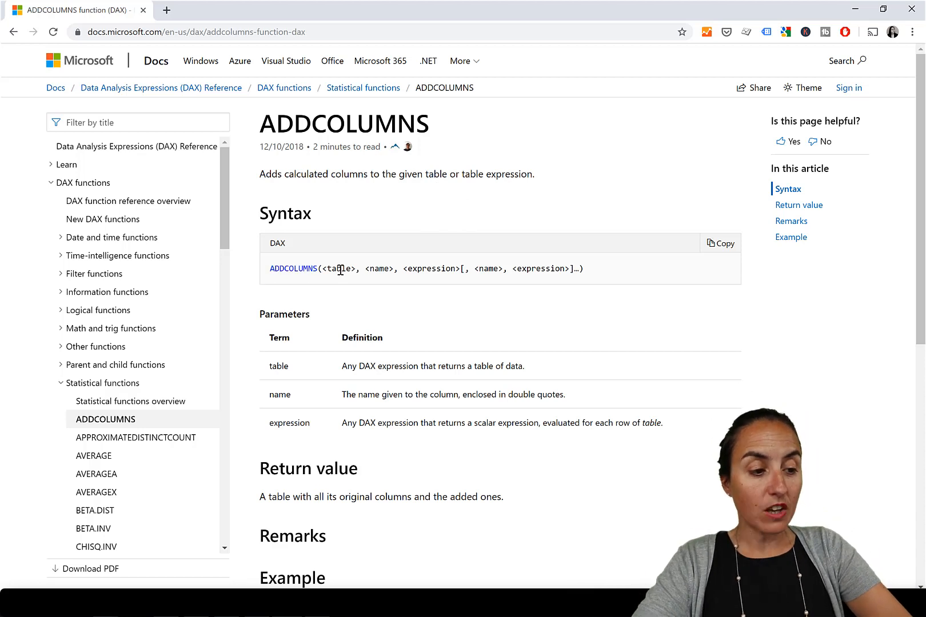
{"action": "double_click", "coordinate": [340, 269]}
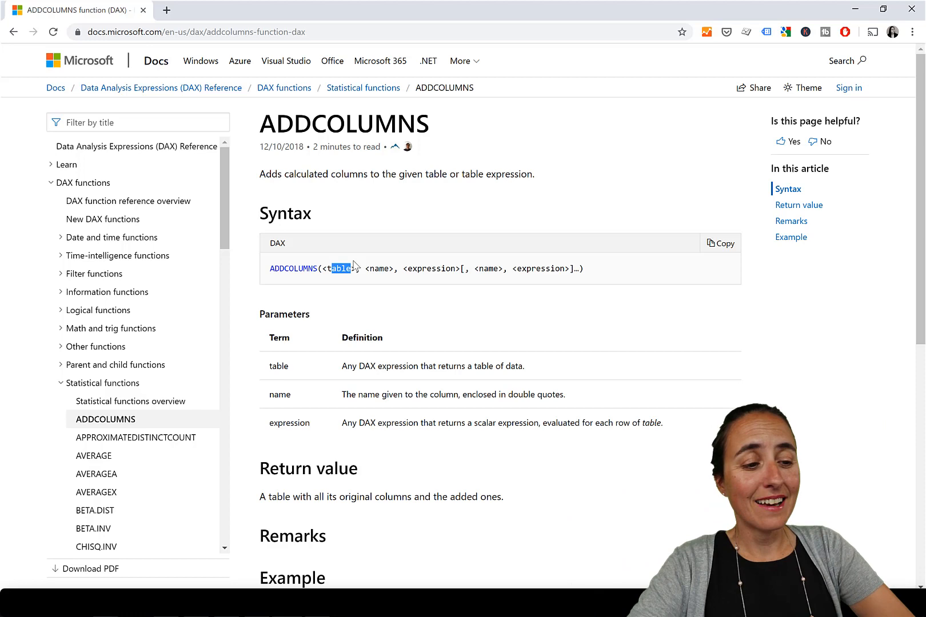
{"action": "mouse_move", "coordinate": [332, 332]}
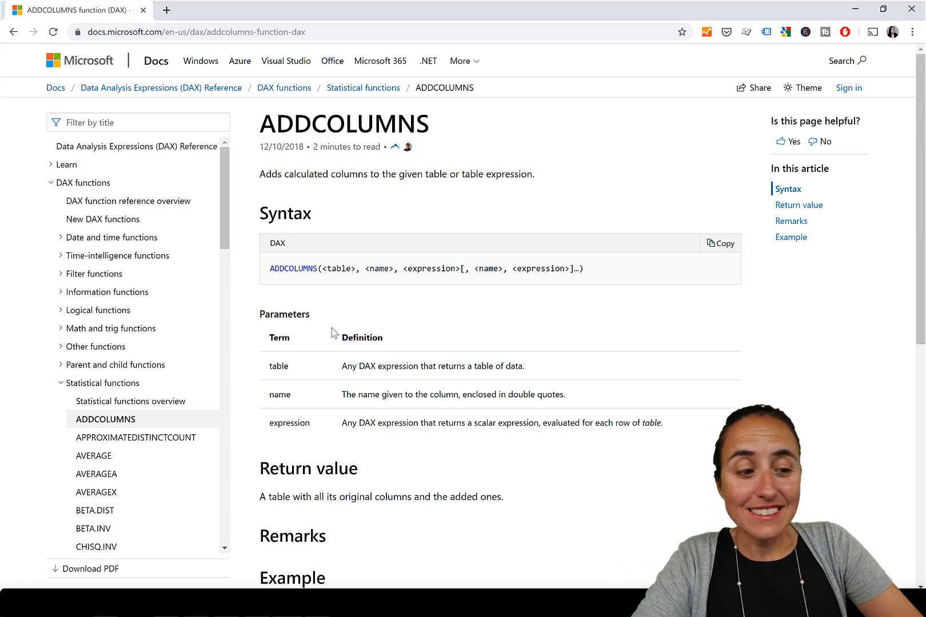
{"action": "scroll", "scroll_direction": "down", "scroll_amount": 3}
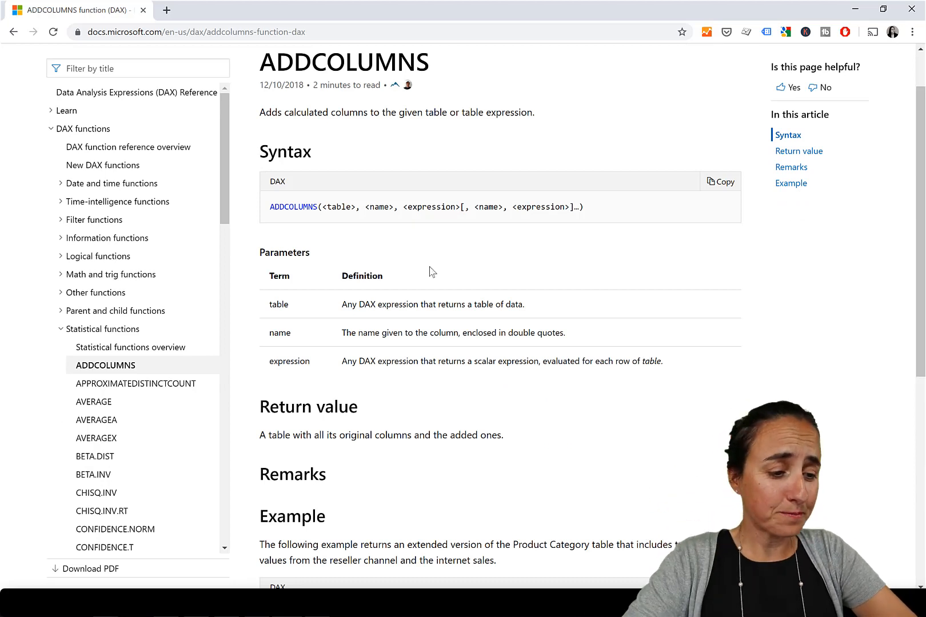
{"action": "mouse_move", "coordinate": [508, 286]}
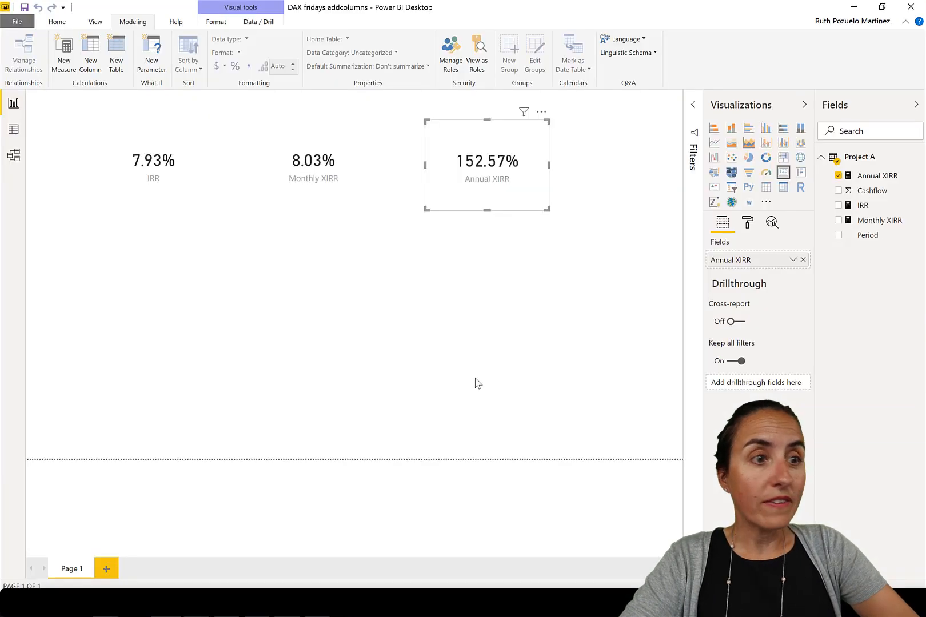
{"action": "mouse_move", "coordinate": [532, 327]}
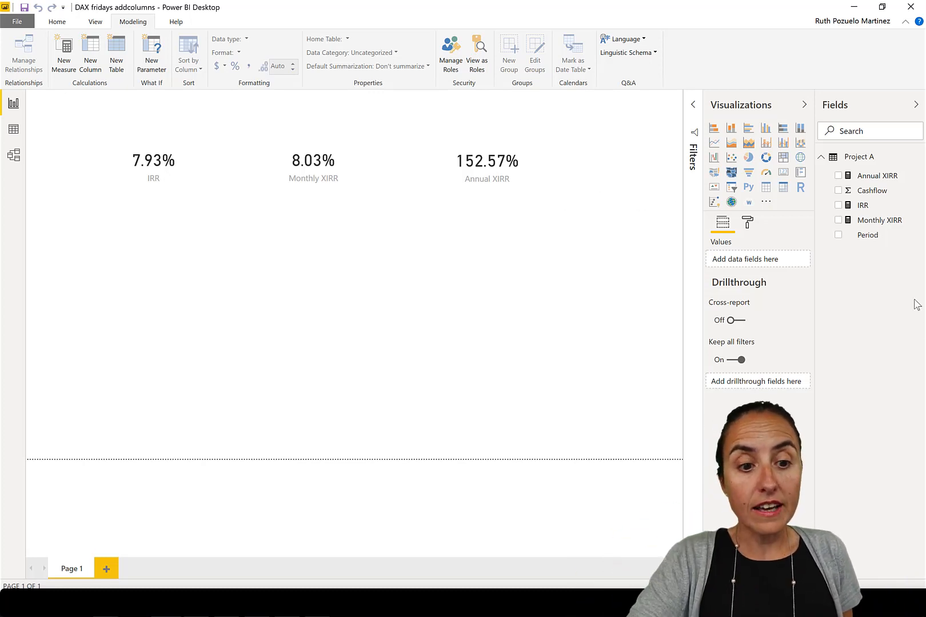
{"action": "left_click", "coordinate": [878, 175]}
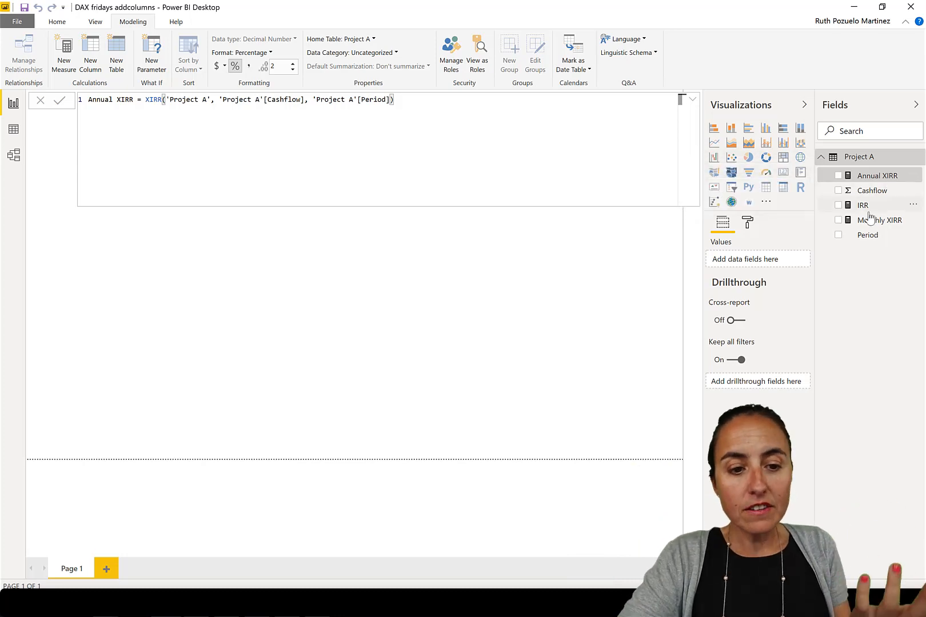
Step: View the IRR formula, then Project A's six monthly periods: -$100,000 then $25,000 inflows
{"action": "left_click", "coordinate": [863, 205]}
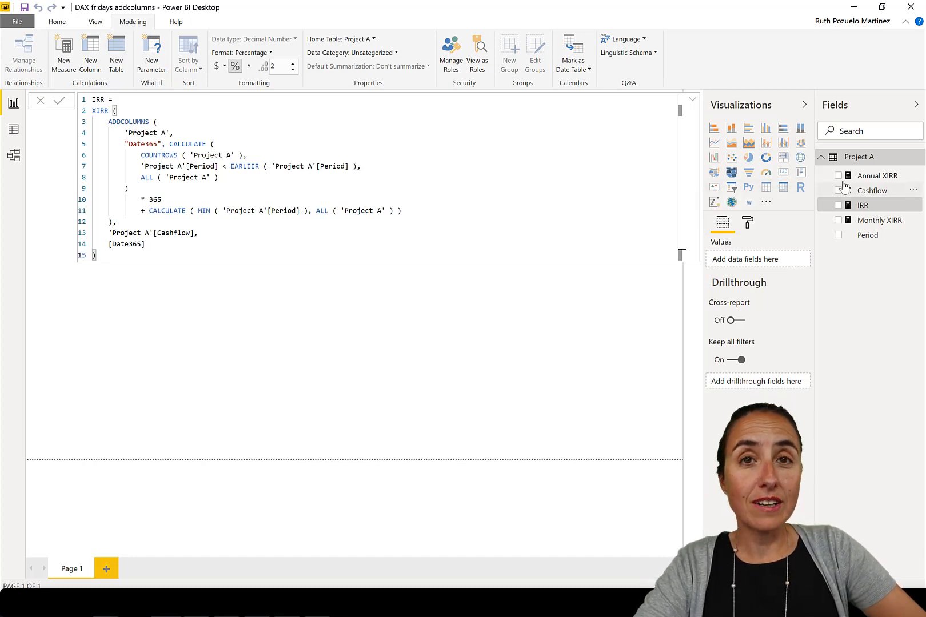
{"action": "mouse_move", "coordinate": [868, 178]}
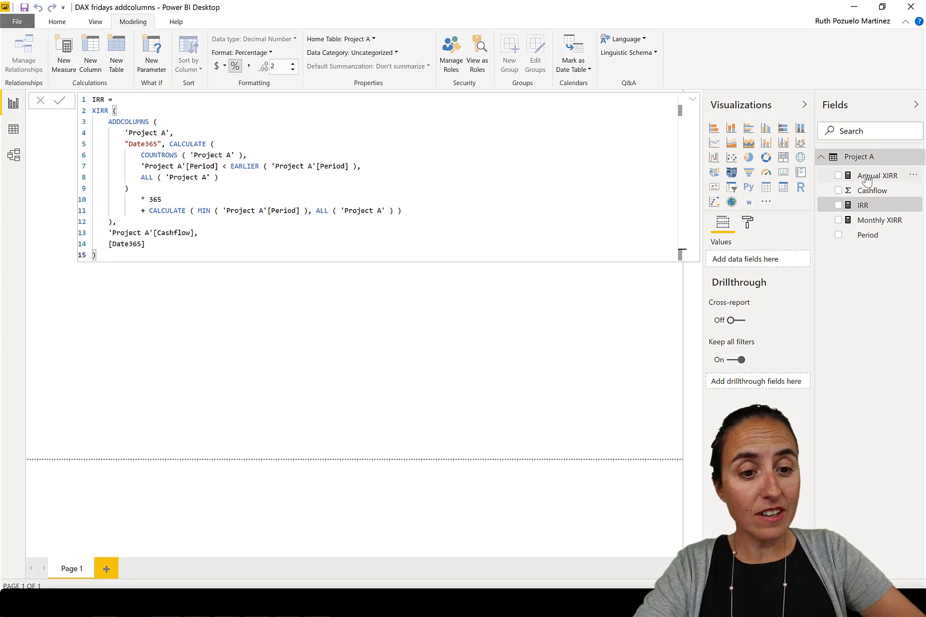
{"action": "left_click", "coordinate": [874, 176]}
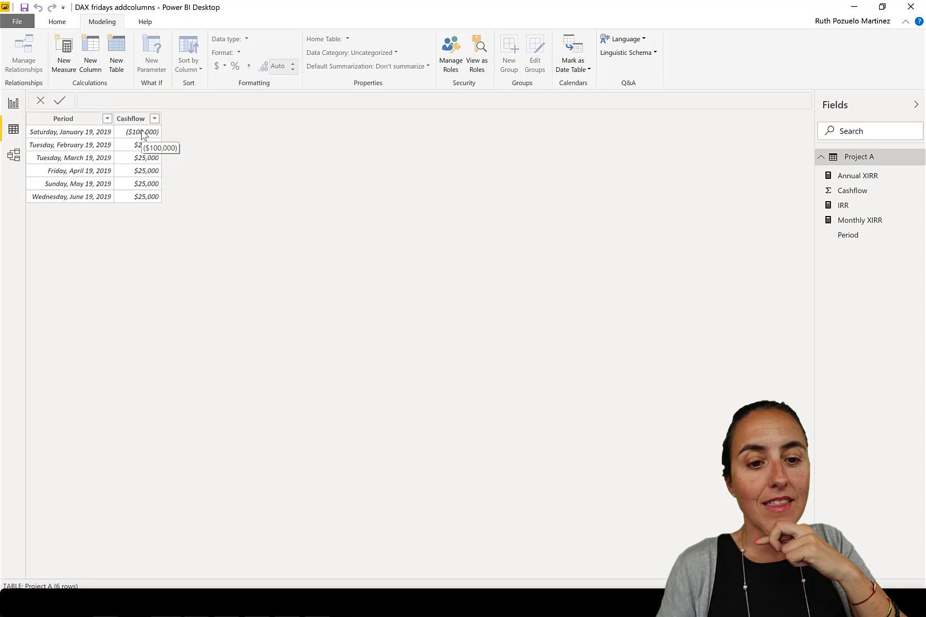
Step: Display the IRR measure's XIRR-over-ADDCOLUMNS DAX in the formula bar
{"action": "left_click", "coordinate": [844, 206]}
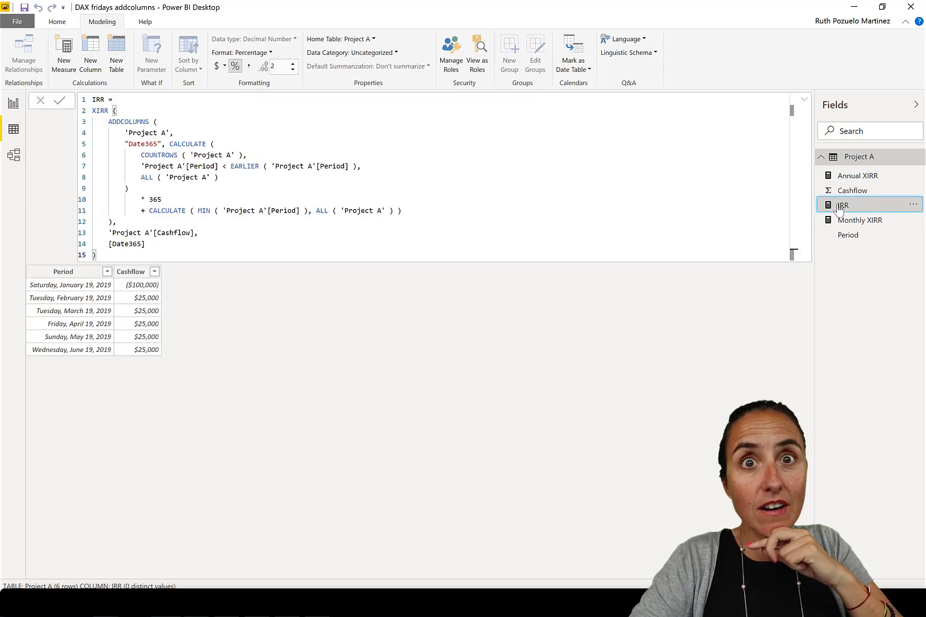
{"action": "mouse_move", "coordinate": [839, 207]}
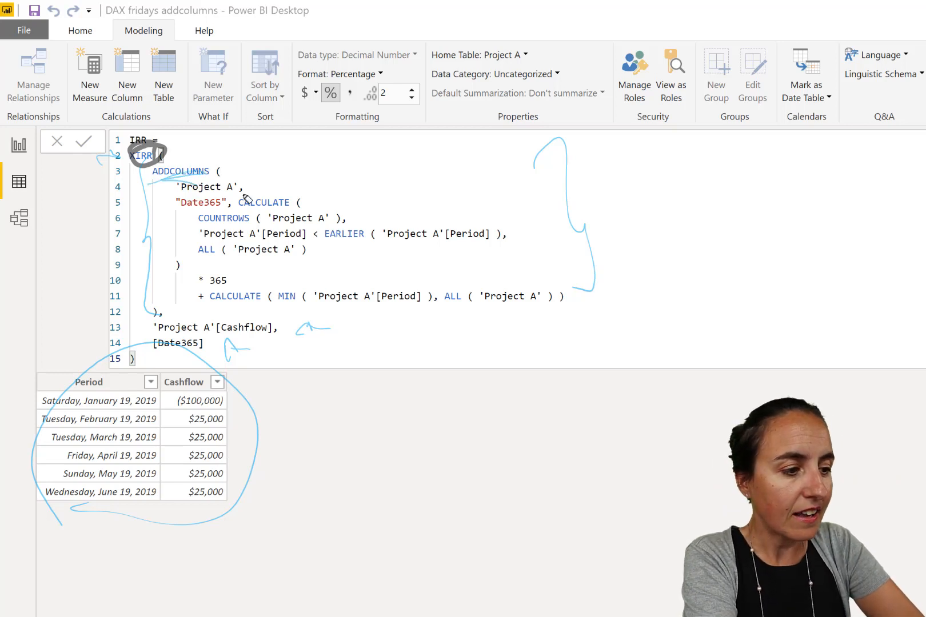
{"action": "mouse_move", "coordinate": [215, 223]}
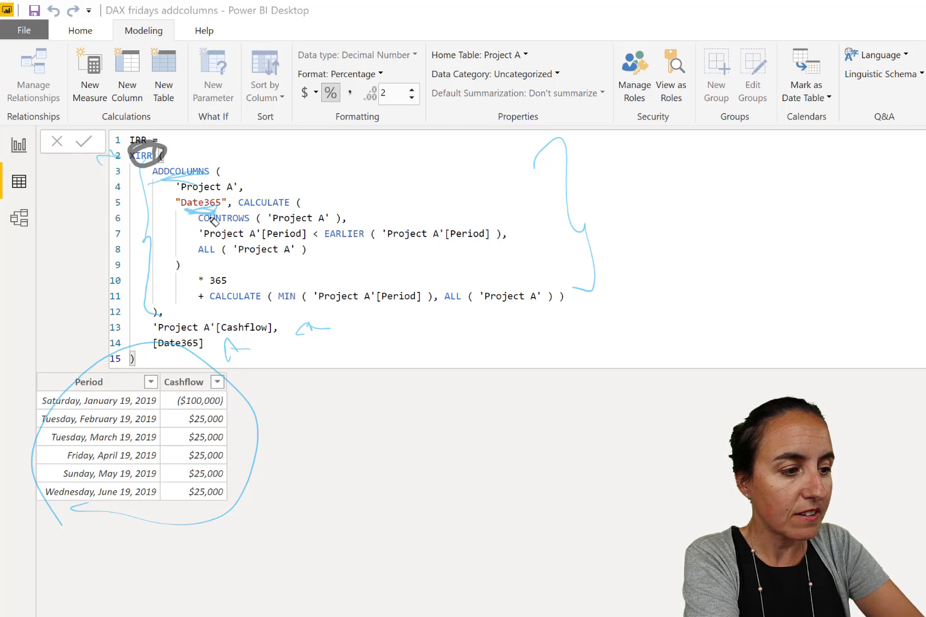
{"action": "mouse_move", "coordinate": [188, 360]}
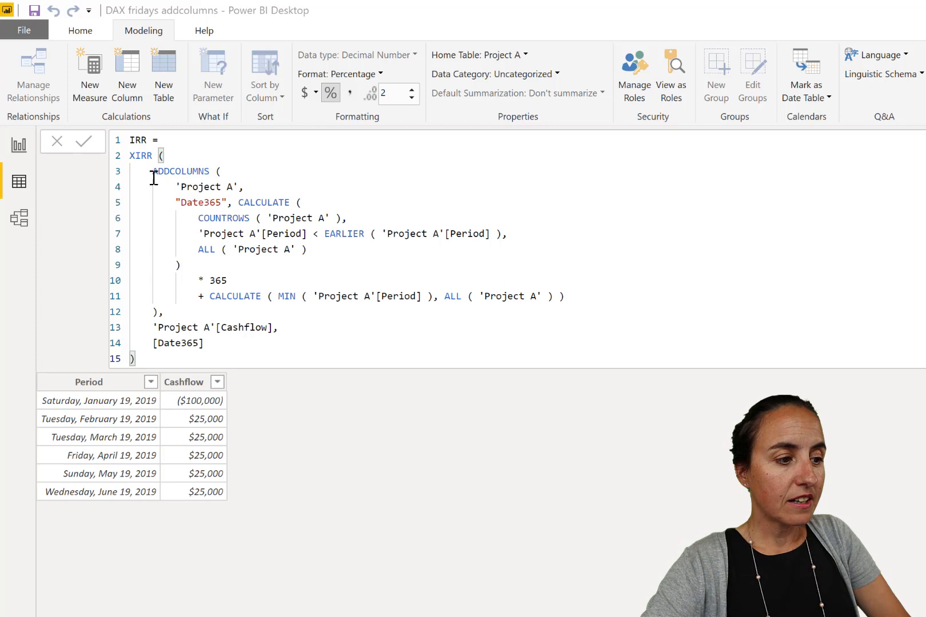
Step: Select the ADDCOLUMNS expression within the IRR formula for reuse in a new table
{"action": "left_click_drag", "start_coordinate": [152, 171], "coordinate": [167, 312]}
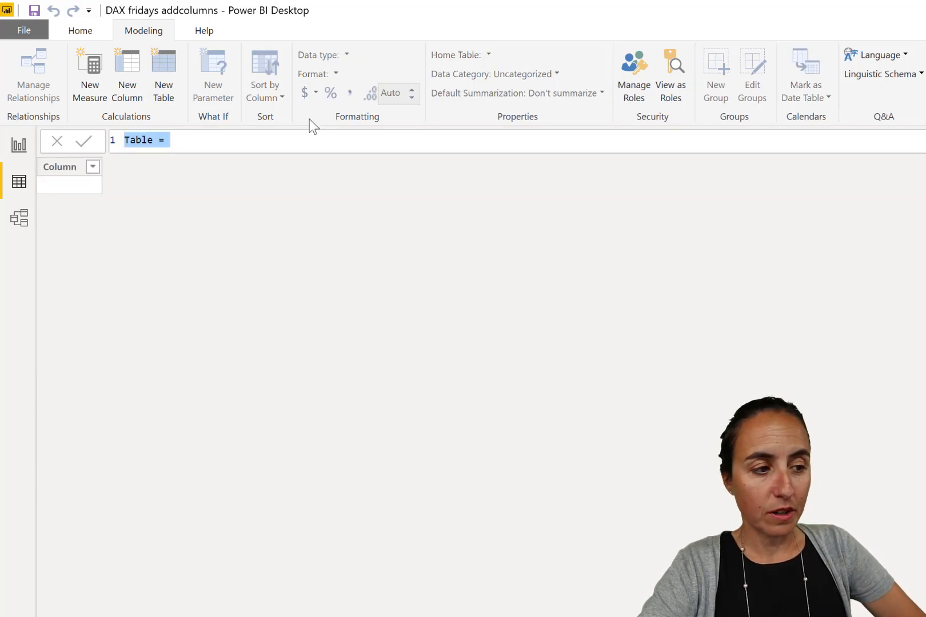
{"action": "mouse_move", "coordinate": [323, 130]}
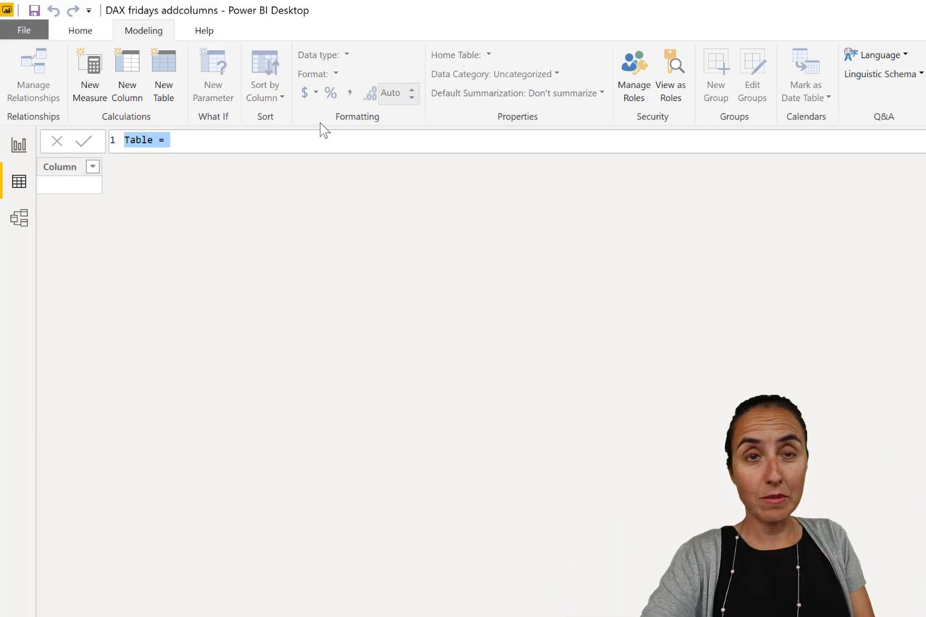
Step: Define the new table's formula with a Date365 column, then edit Project A in Power Query
{"action": "left_click", "coordinate": [177, 140]}
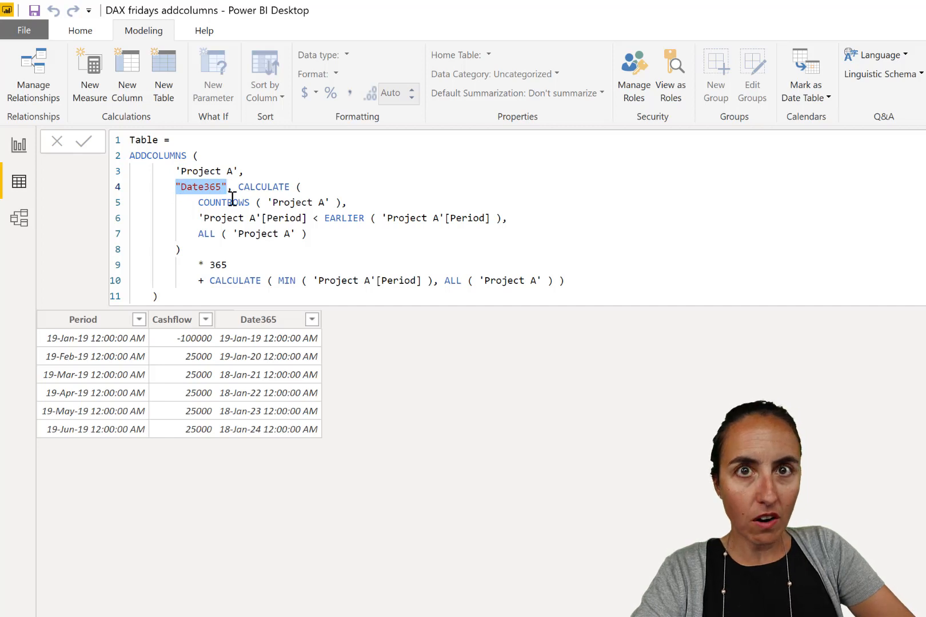
{"action": "mouse_move", "coordinate": [527, 5]}
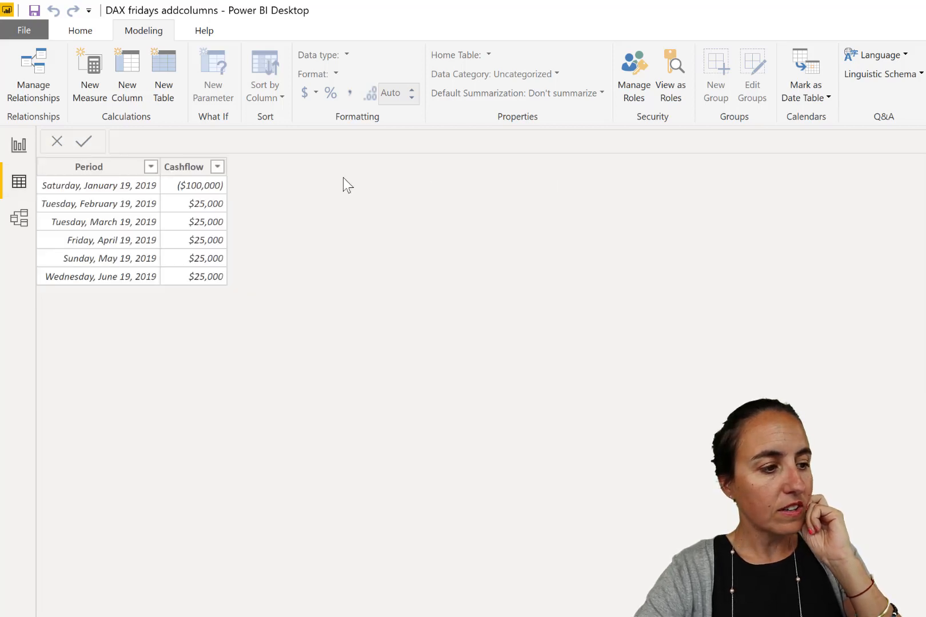
{"action": "mouse_move", "coordinate": [236, 202]}
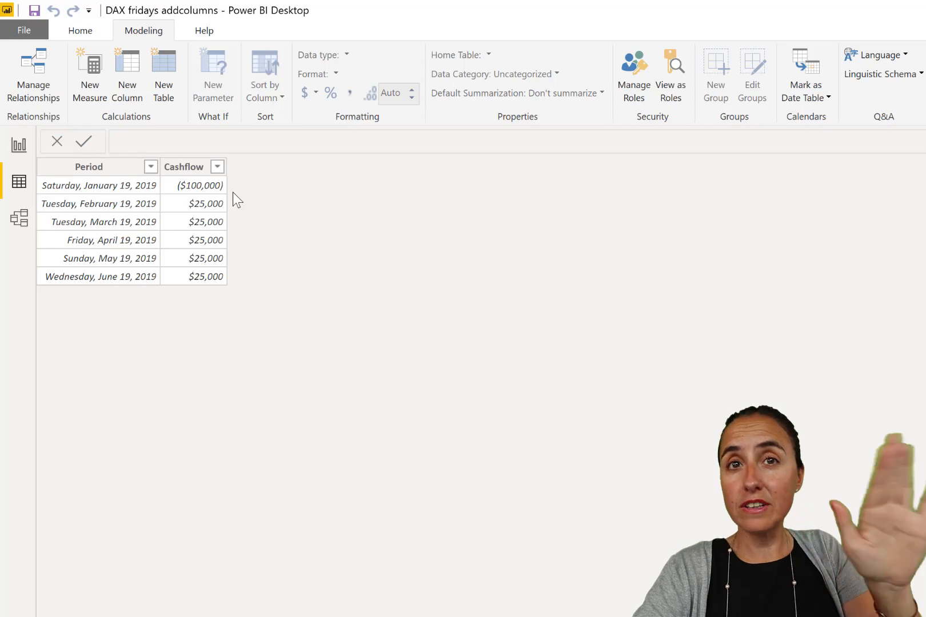
{"action": "left_click", "coordinate": [88, 166]}
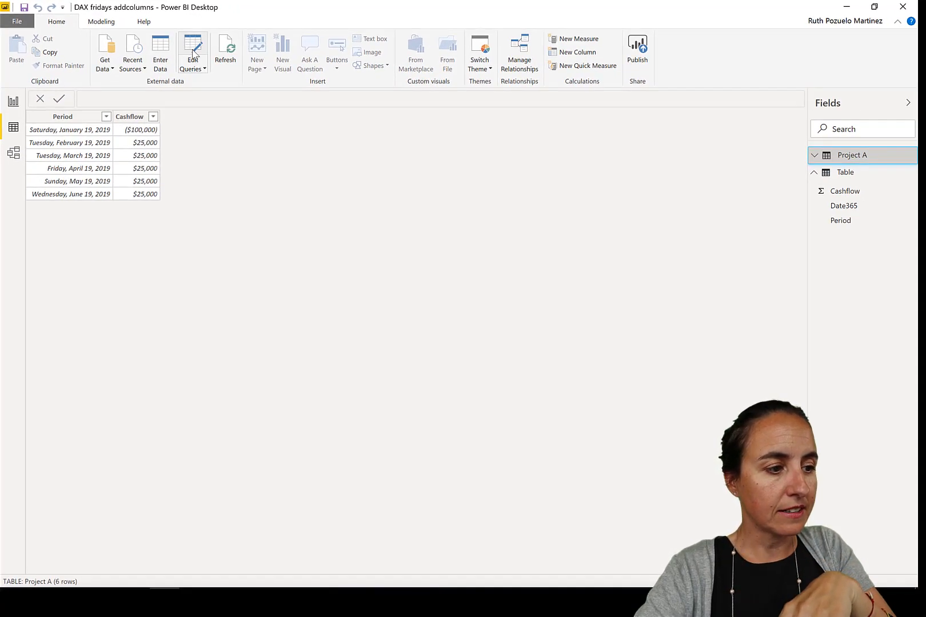
{"action": "left_click", "coordinate": [192, 51]}
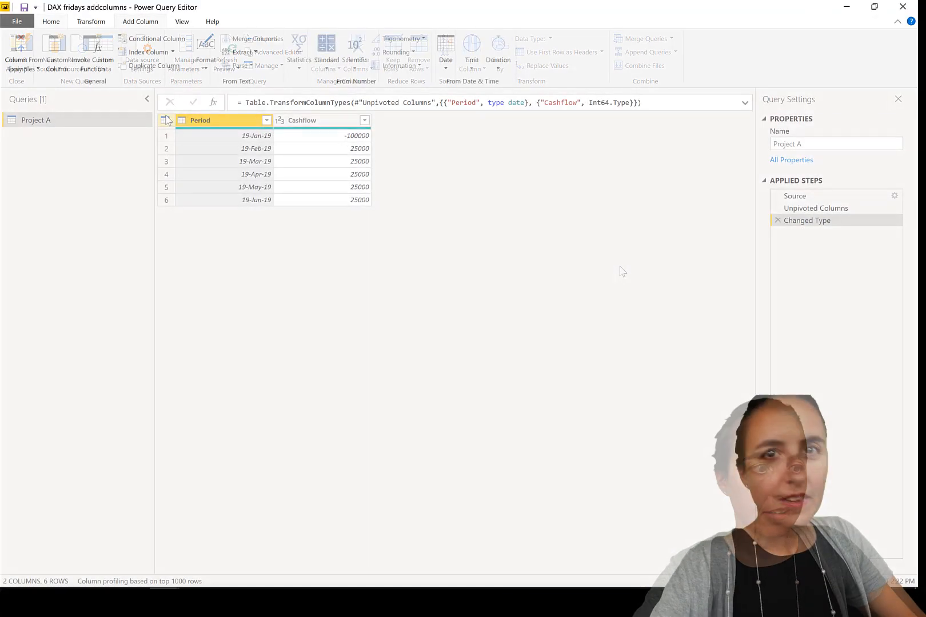
Step: Add a custom column named Machine with the formula "Machine A"
{"action": "left_click", "coordinate": [140, 22]}
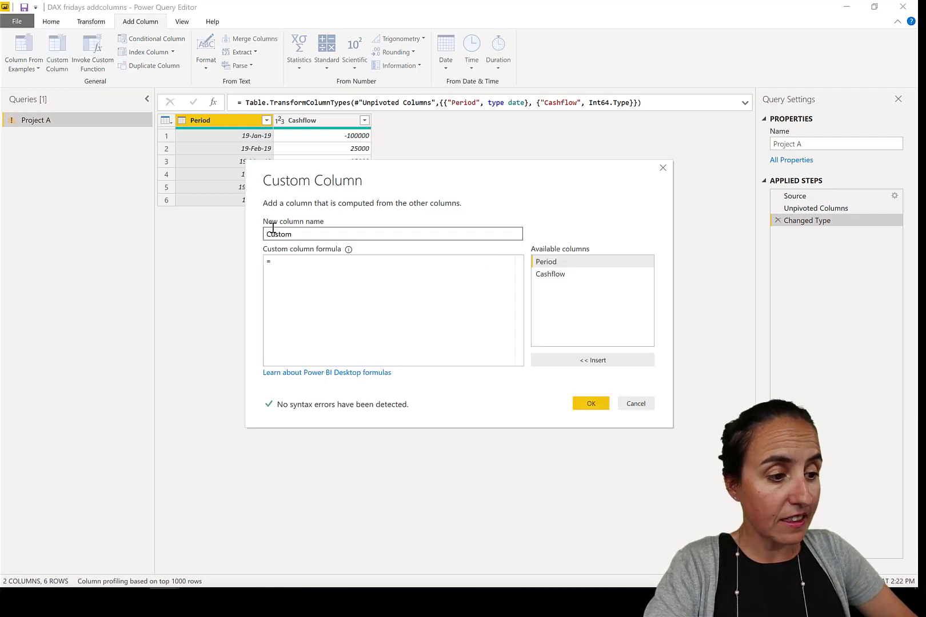
{"action": "type", "text": "Machine"}
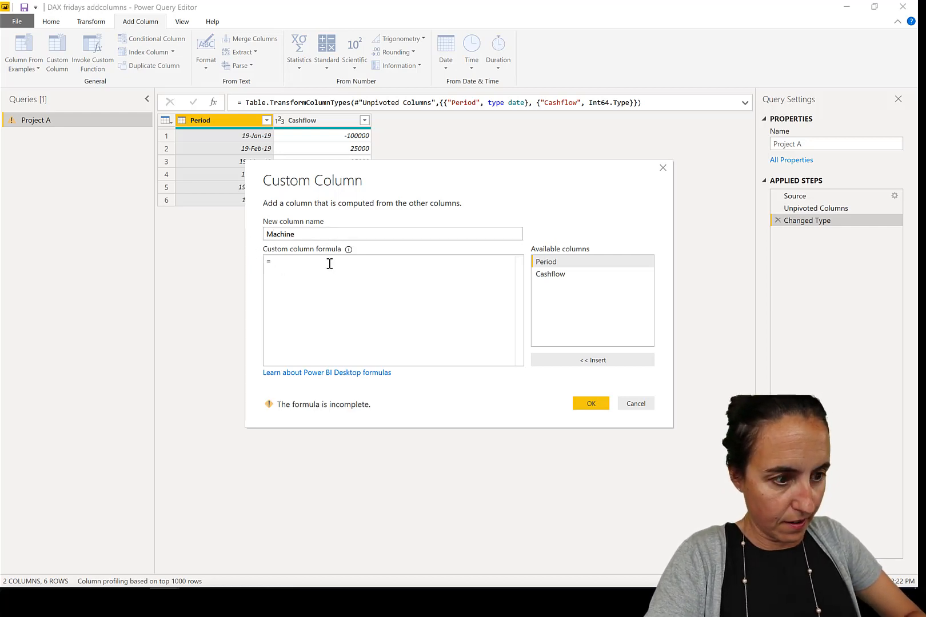
{"action": "type", "text": "\"Machine"}
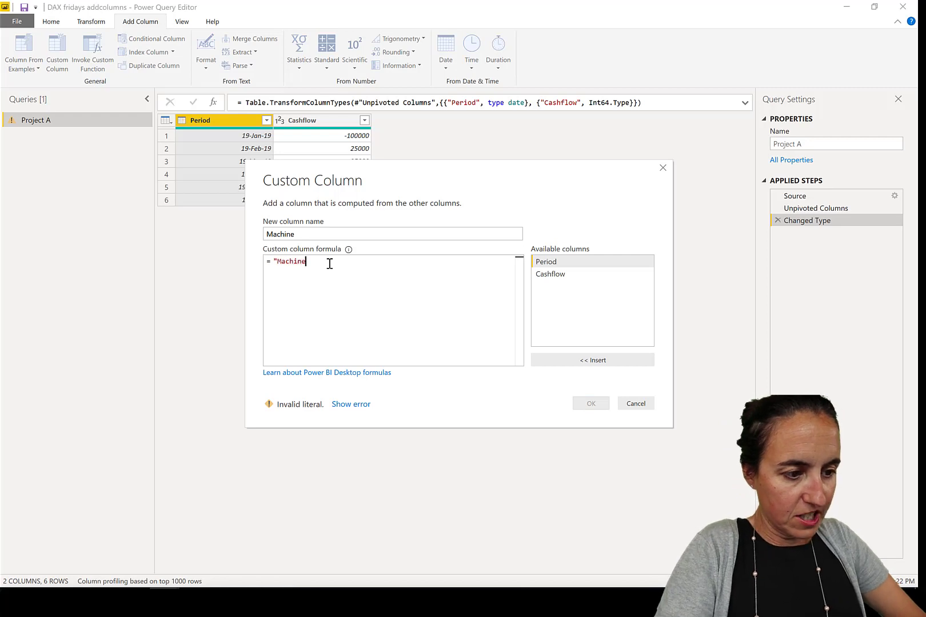
{"action": "type", "text": "A"}
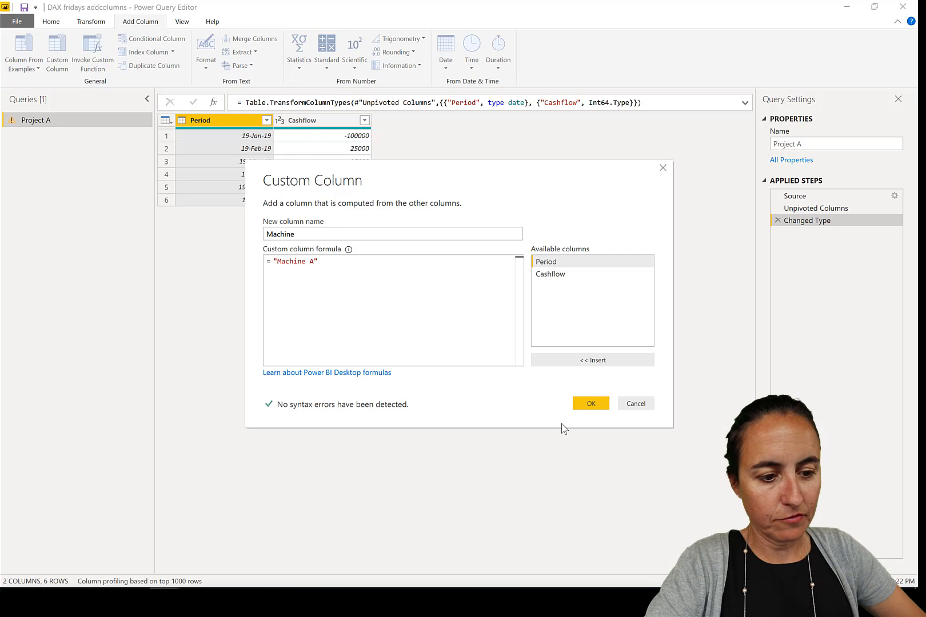
{"action": "left_click", "coordinate": [590, 403]}
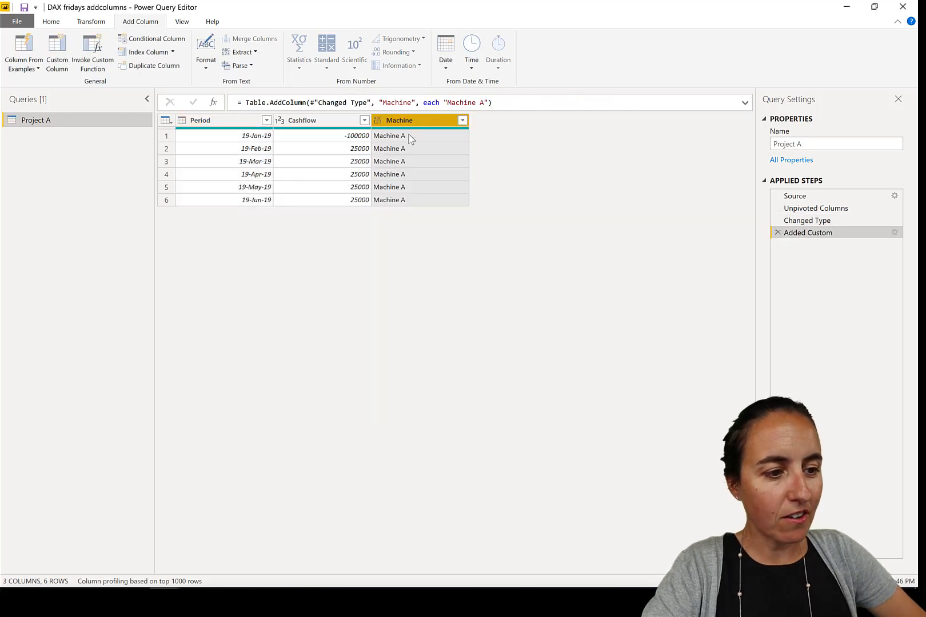
{"action": "mouse_move", "coordinate": [818, 221]}
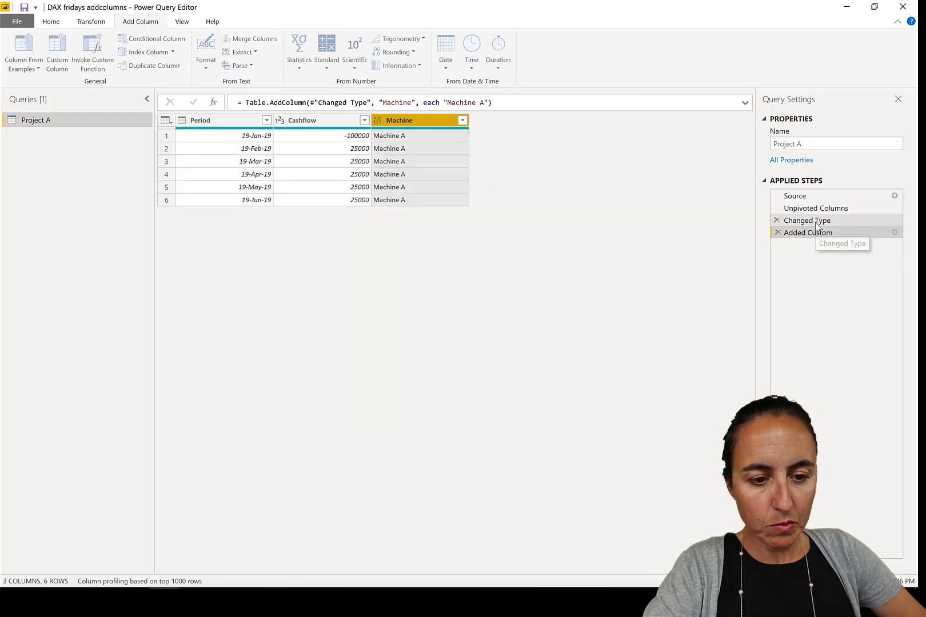
Step: Move the Changed Type step after Added Custom and set Machine's data type to Text
{"action": "right_click", "coordinate": [807, 220]}
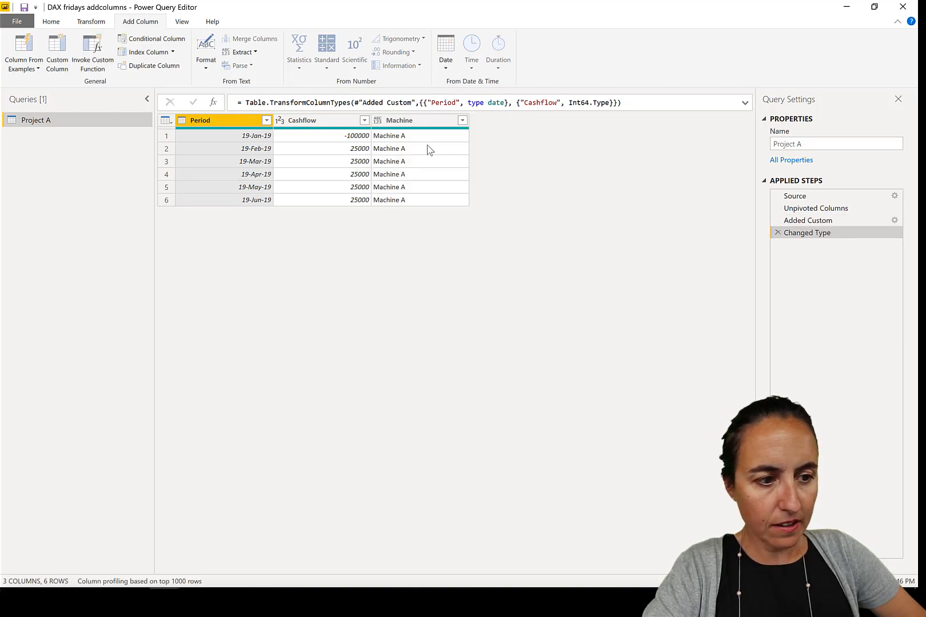
{"action": "left_click", "coordinate": [462, 120]}
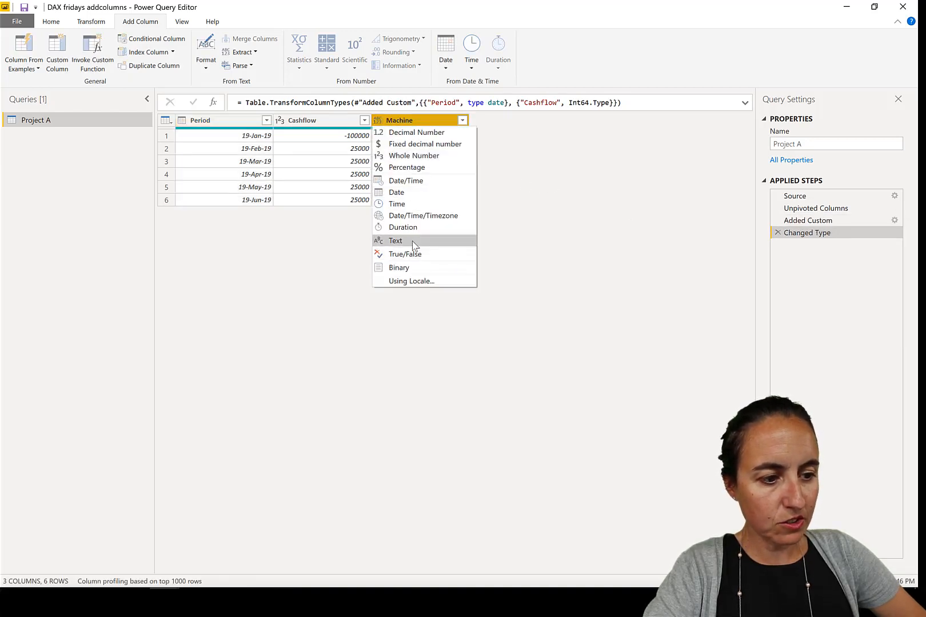
{"action": "left_click", "coordinate": [396, 241]}
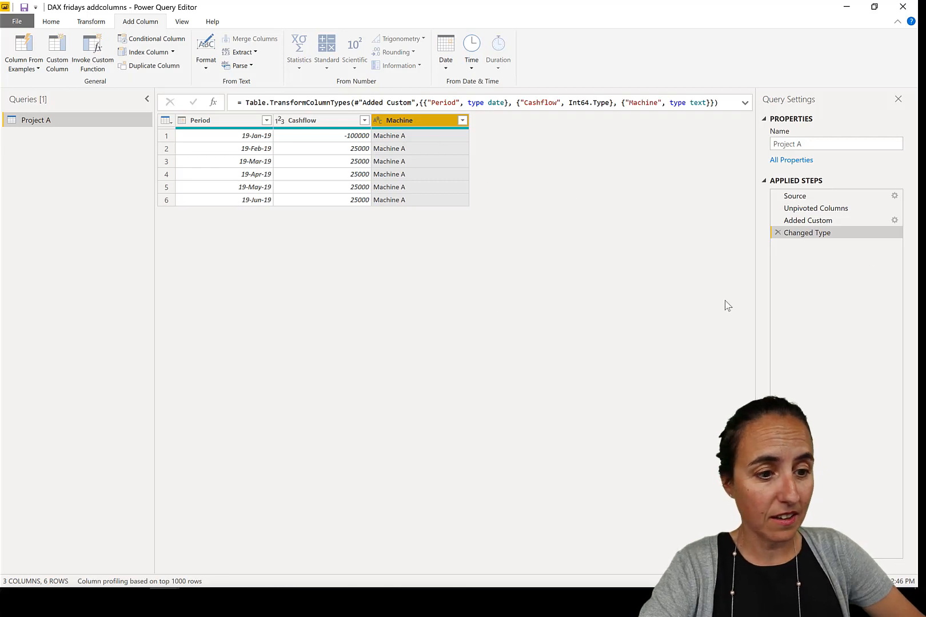
{"action": "left_click", "coordinate": [51, 21]}
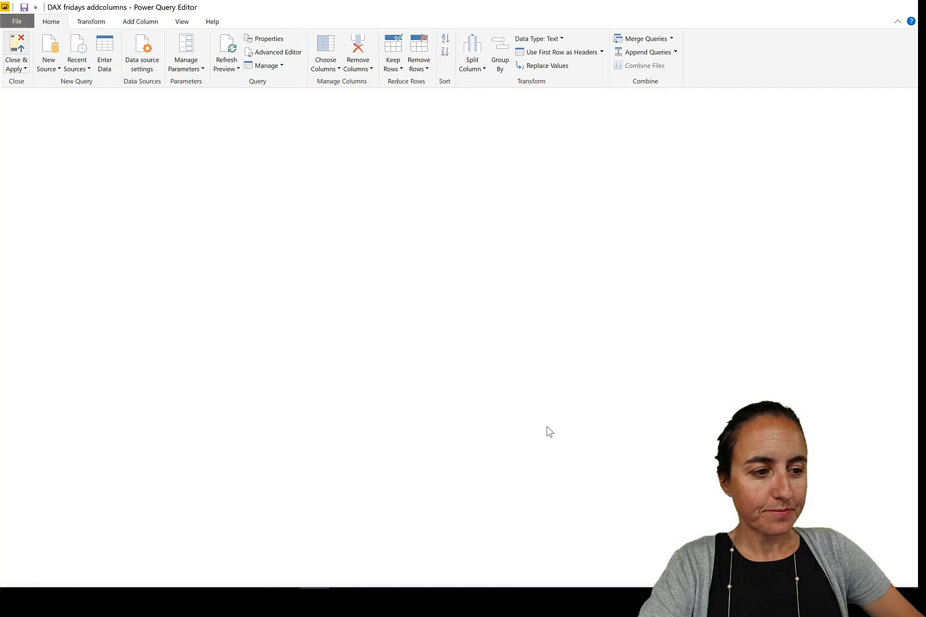
Step: Apply the query changes so Table shows Machine beside Period, Cashflow and Date365
{"action": "left_click", "coordinate": [14, 46]}
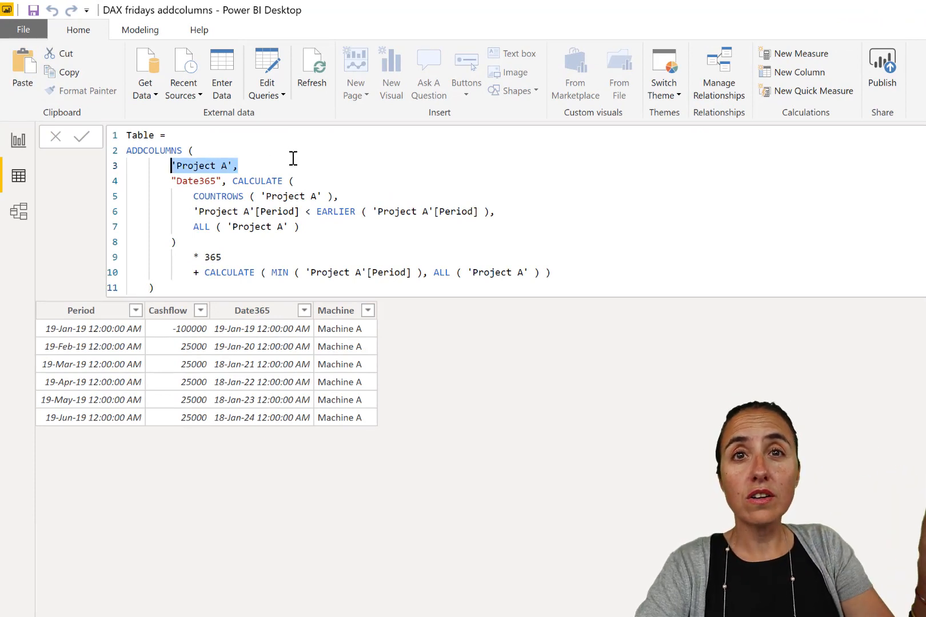
{"action": "mouse_move", "coordinate": [385, 413]}
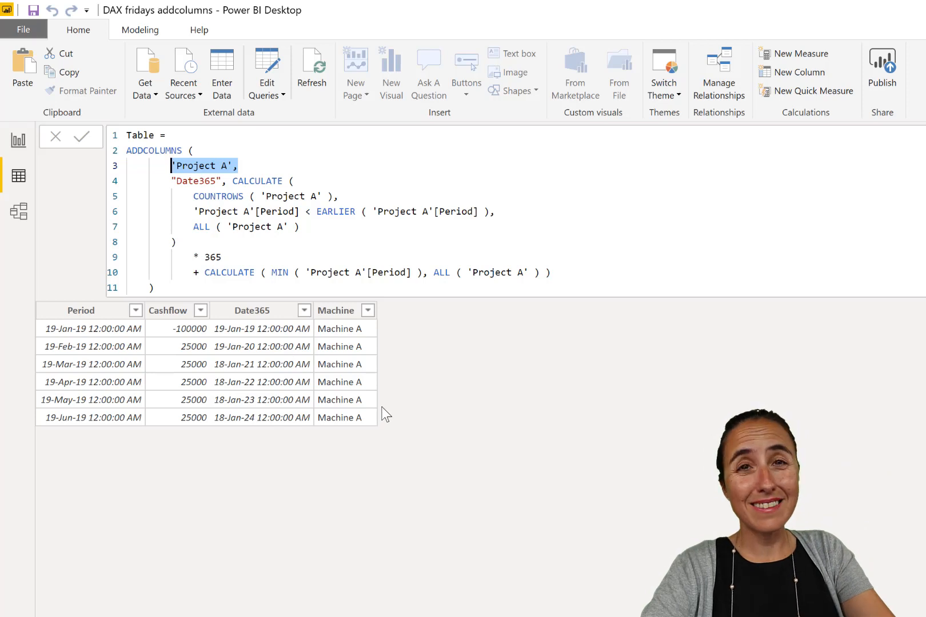
{"action": "mouse_move", "coordinate": [378, 389]}
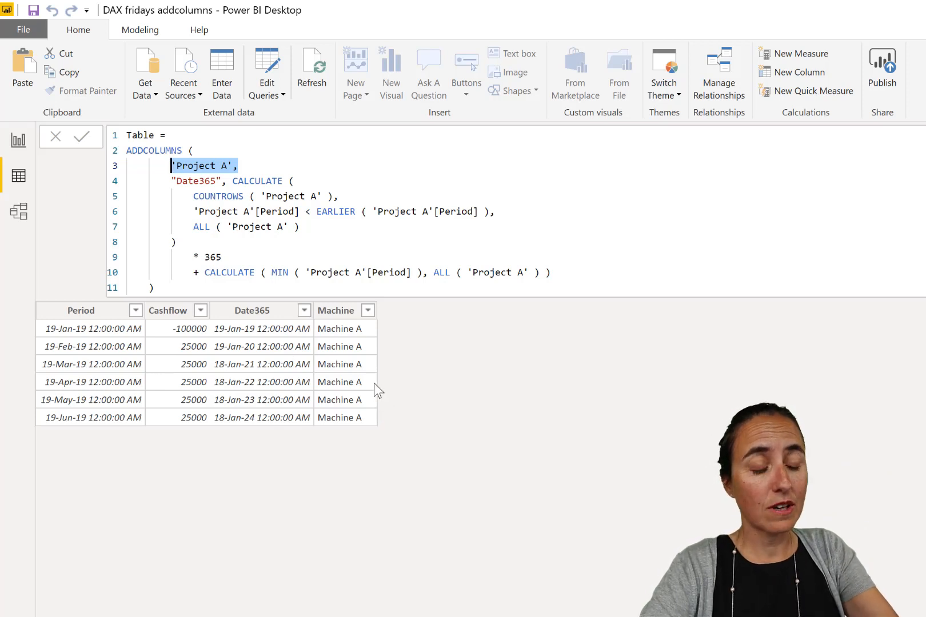
{"action": "mouse_move", "coordinate": [377, 389]}
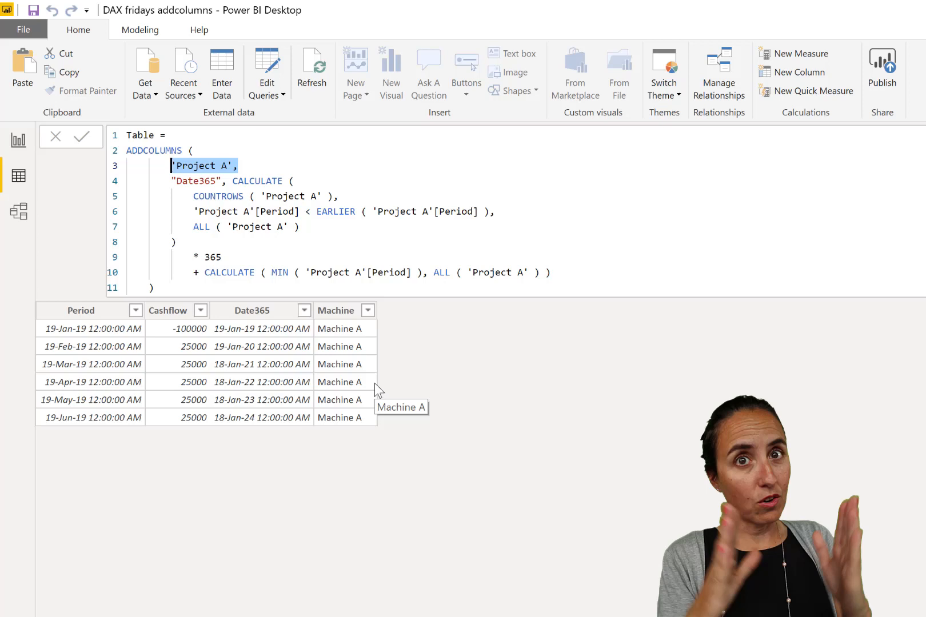
{"action": "mouse_move", "coordinate": [175, 141]}
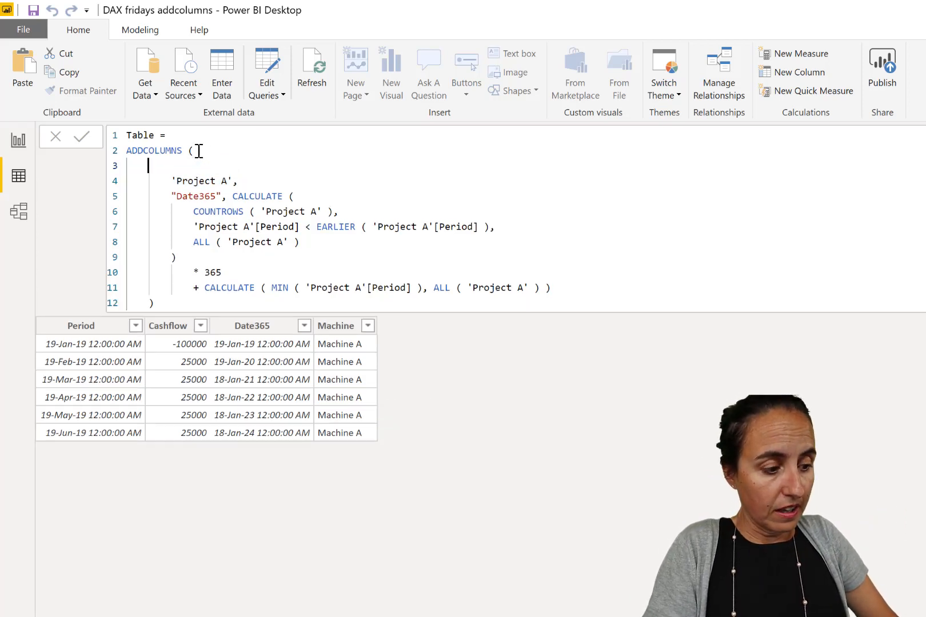
Step: Wrap 'Project A' in SUMMARIZE('Project A', 'Project A'[Period], 'Project A'[Cashflow])
{"action": "type", "text": "SUMMARIZE("}
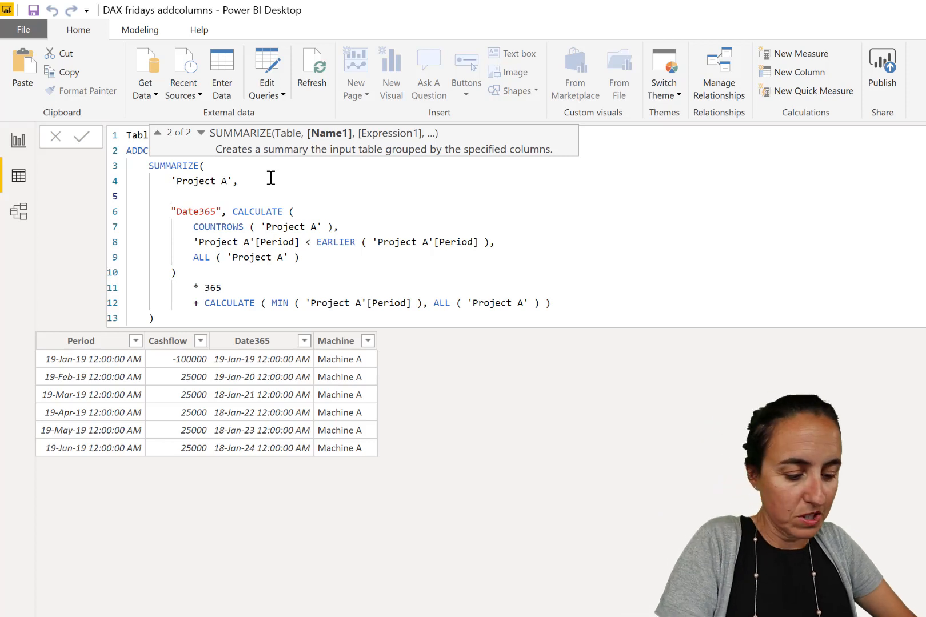
{"action": "type", "text": "'Project A'[Period]."}
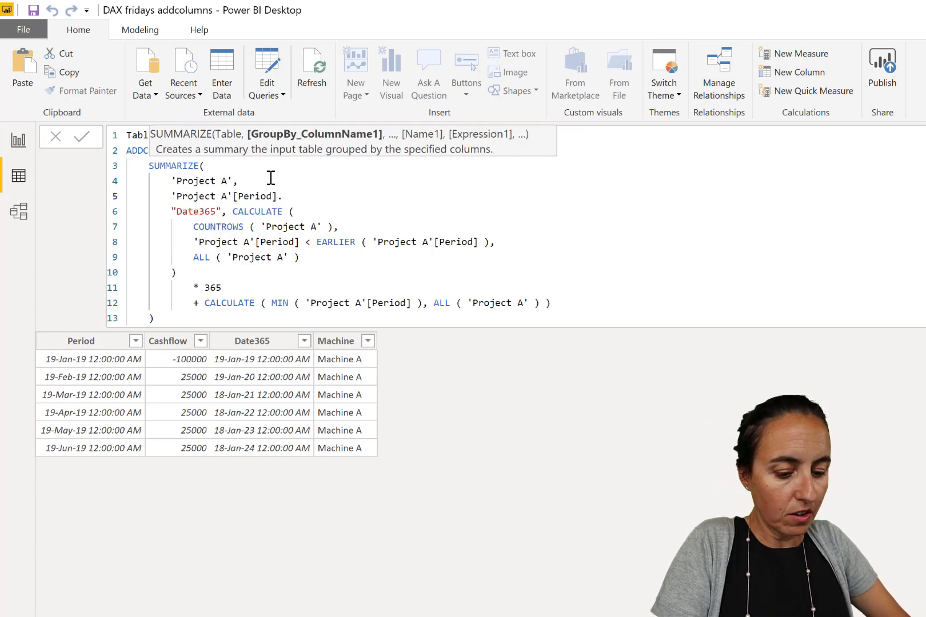
{"action": "type", "text": ","}
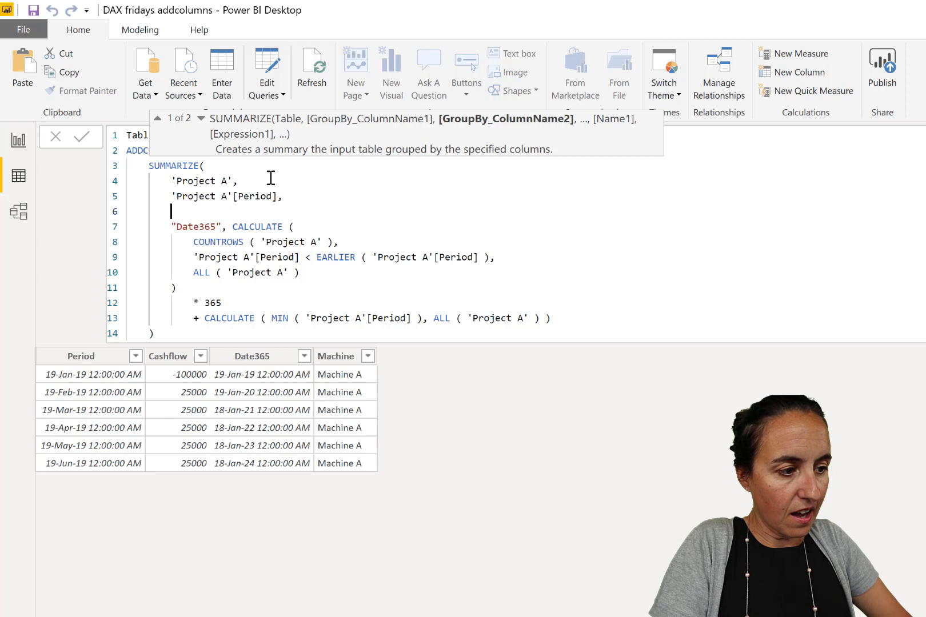
{"action": "type", "text": "'Project A'[Cashflow]),"}
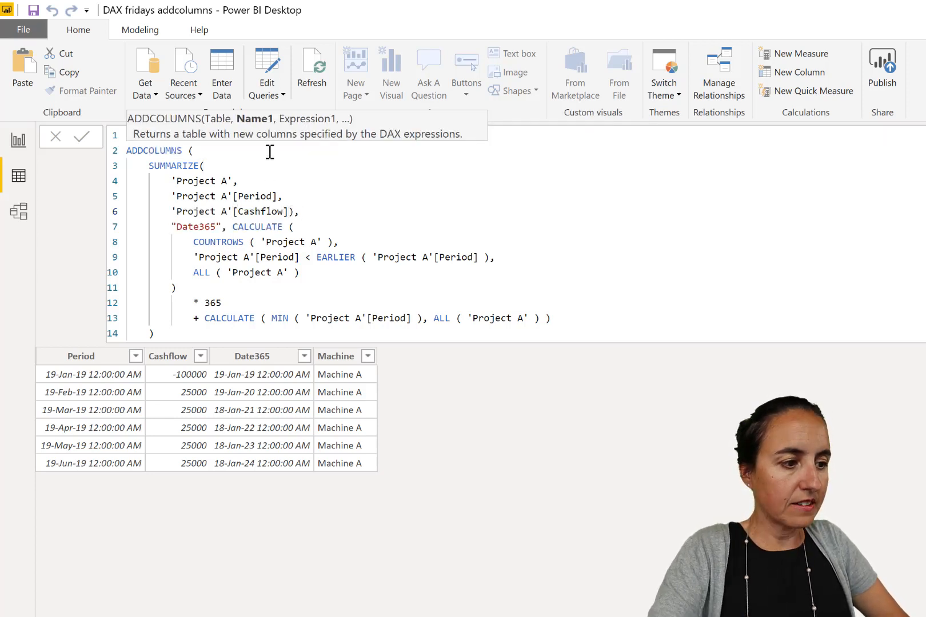
{"action": "mouse_move", "coordinate": [151, 153]}
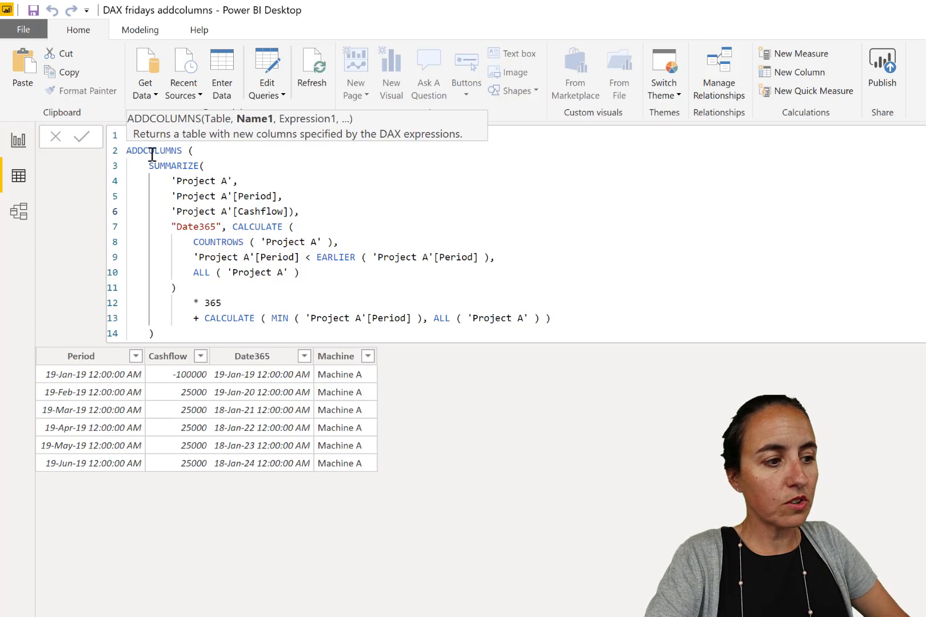